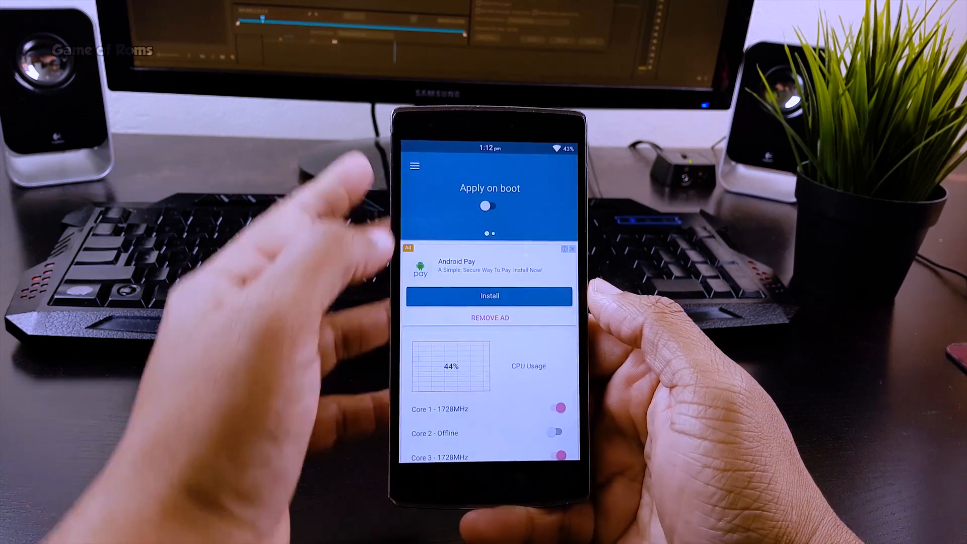
Step: Reveal the CPU frequency settings: 1958MHz maximum, 300MHz minimum, conservative governor and multicore power saving
click(490, 206)
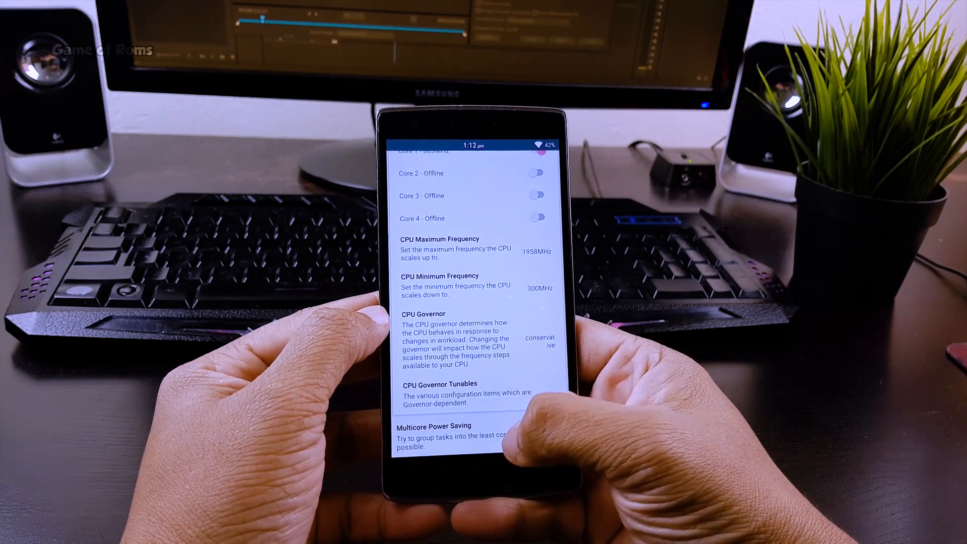
Step: Choose a multicore power saving mode, then scroll to the Low Memory Killer thresholds (72MB to 144MB)
click(433, 432)
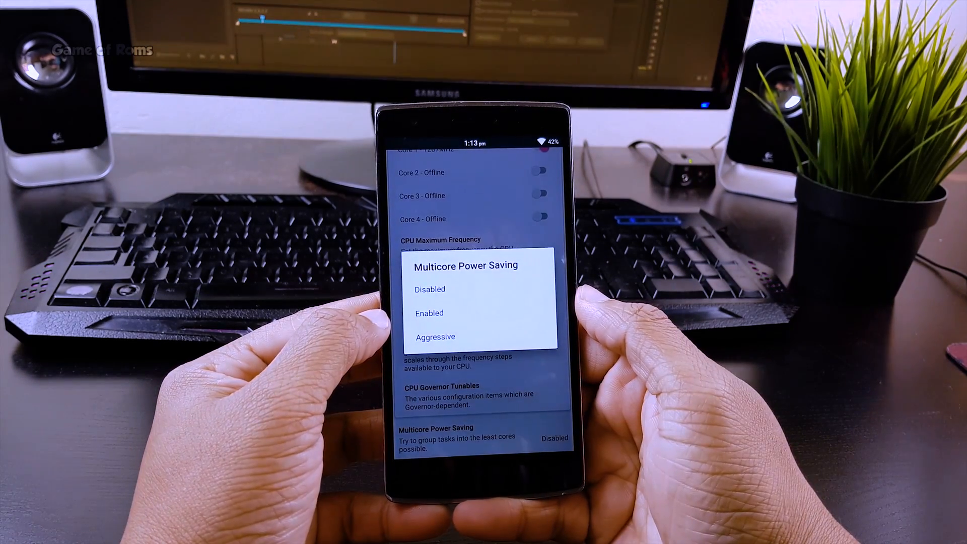
click(436, 337)
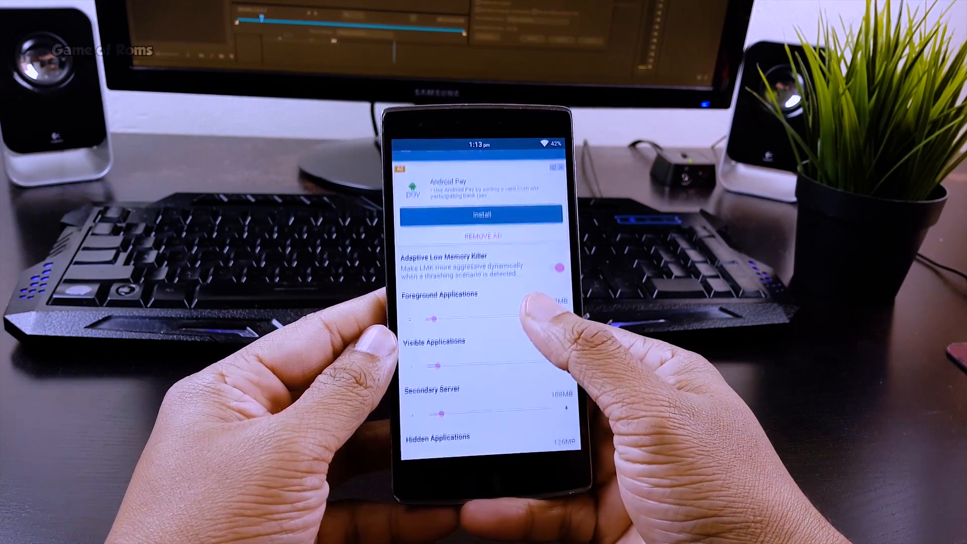
scroll(down, 3)
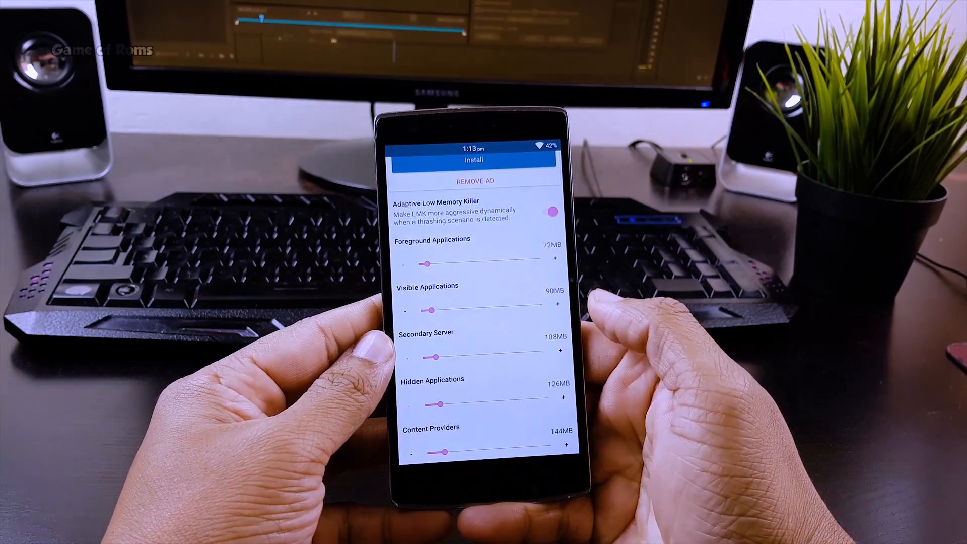